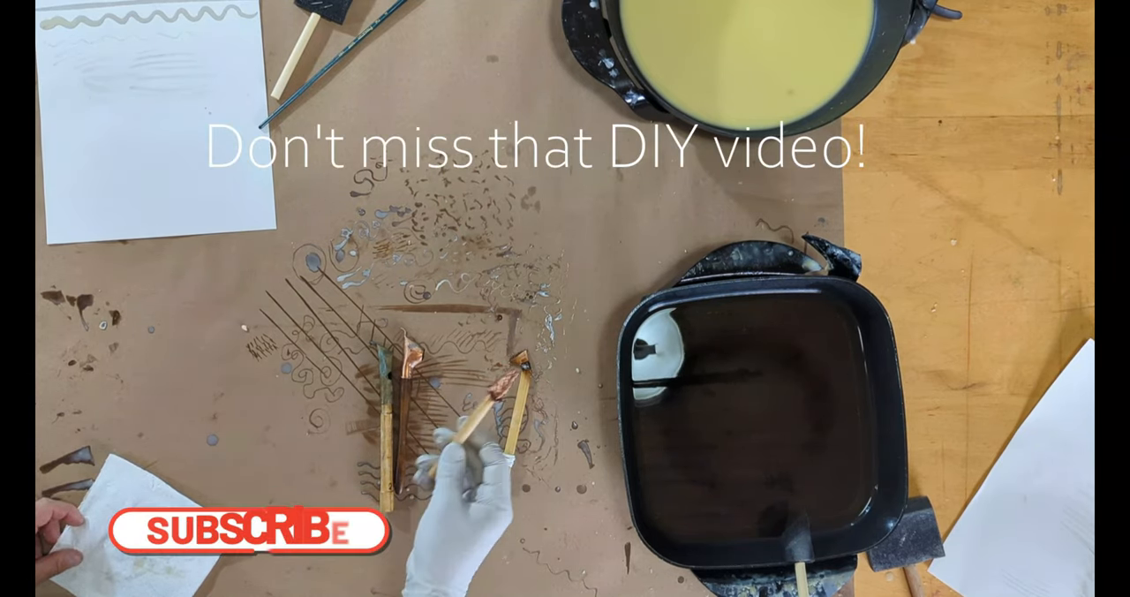
left_click(250, 530)
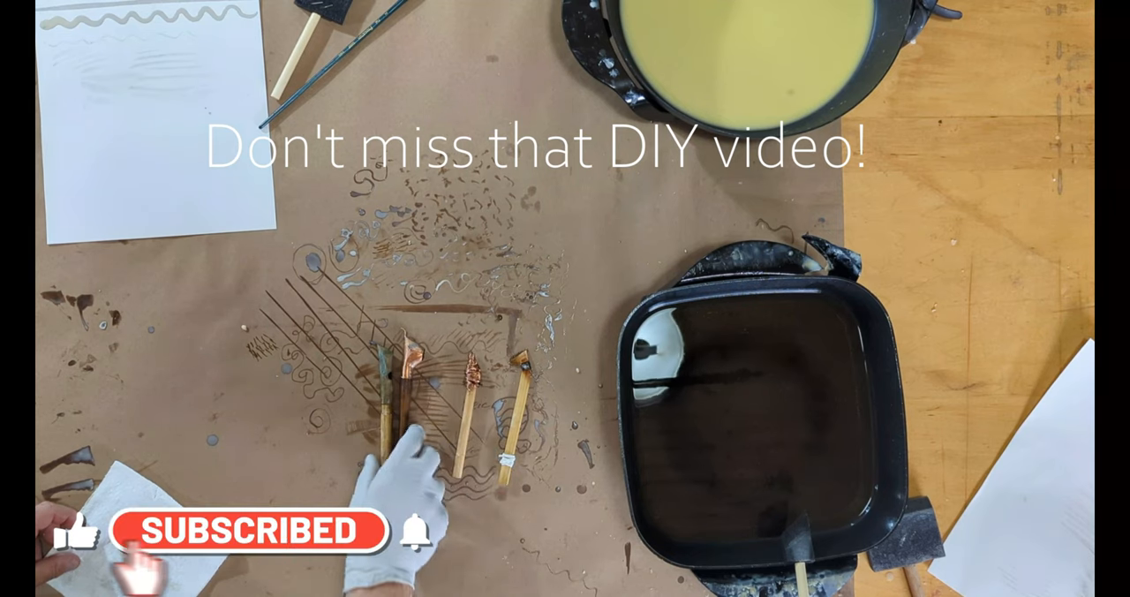